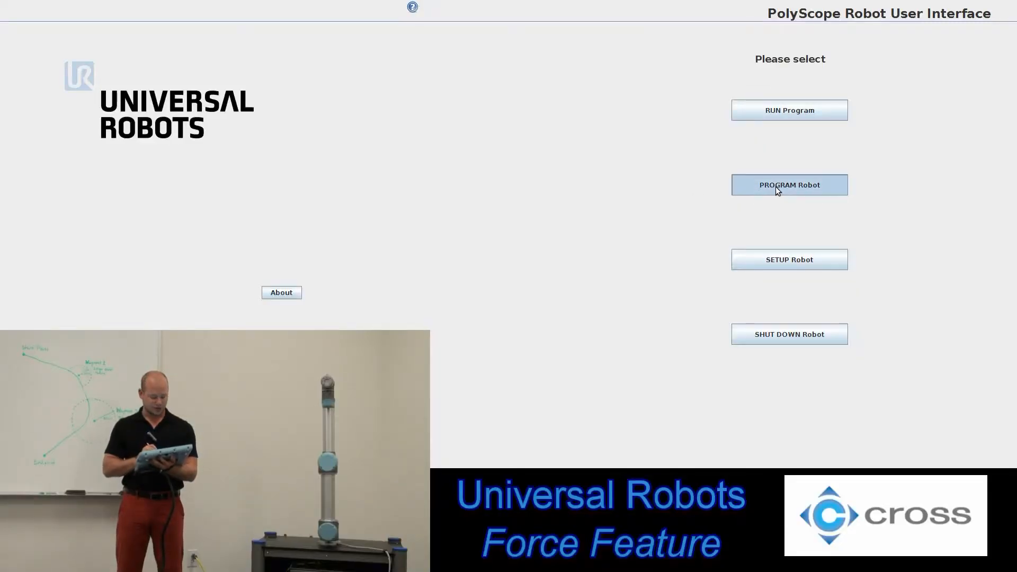
# Create a new robot program with a Force node and show its Command settings
pyautogui.click(789, 184)
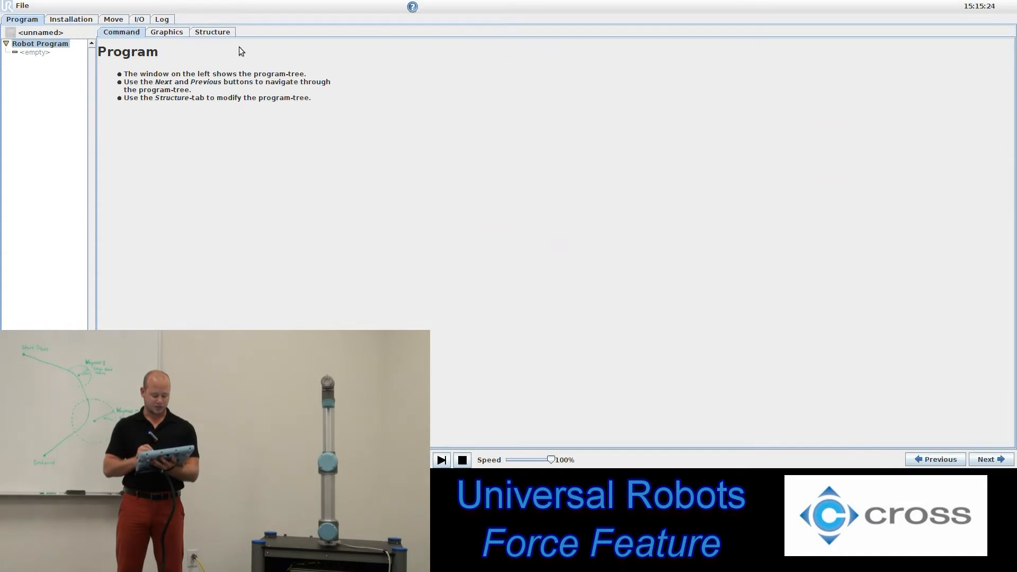
pyautogui.click(212, 32)
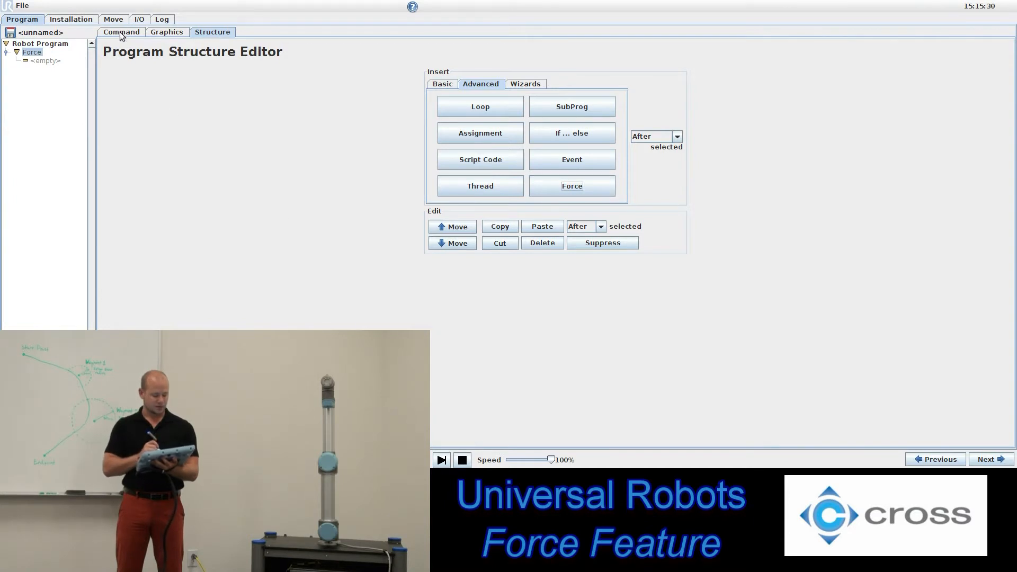
pyautogui.click(121, 31)
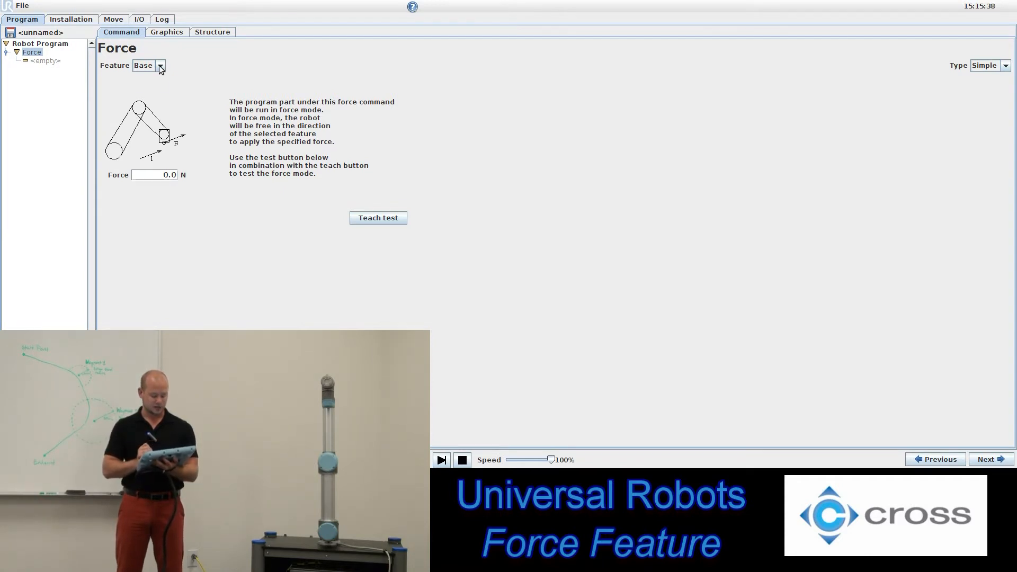
pyautogui.click(160, 65)
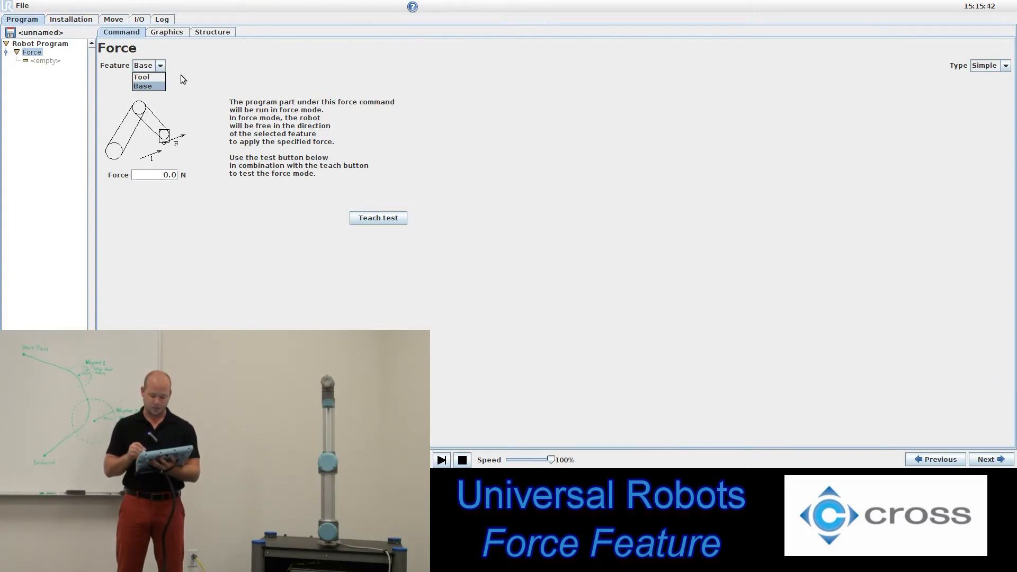
pyautogui.click(148, 86)
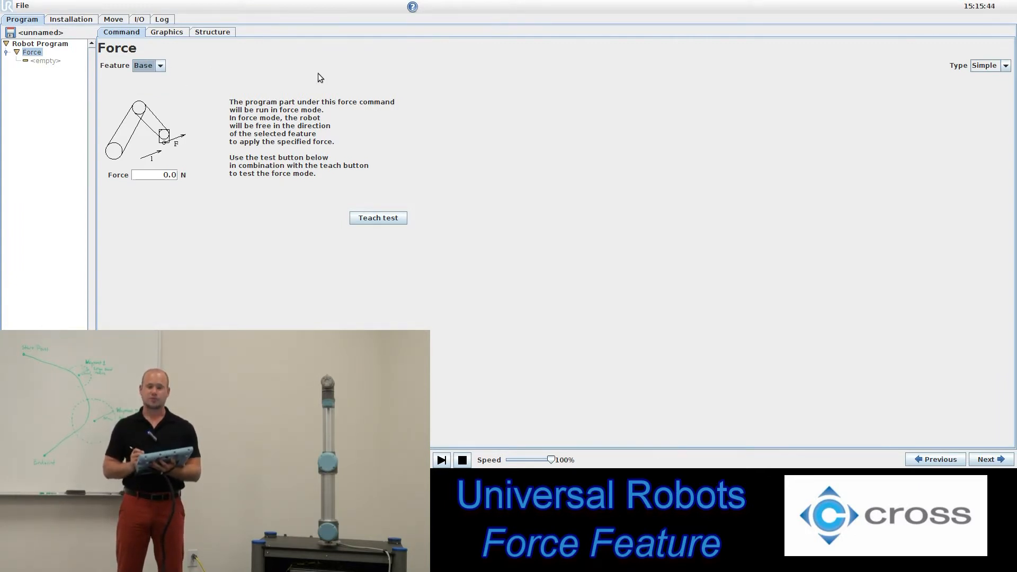
pyautogui.click(1009, 66)
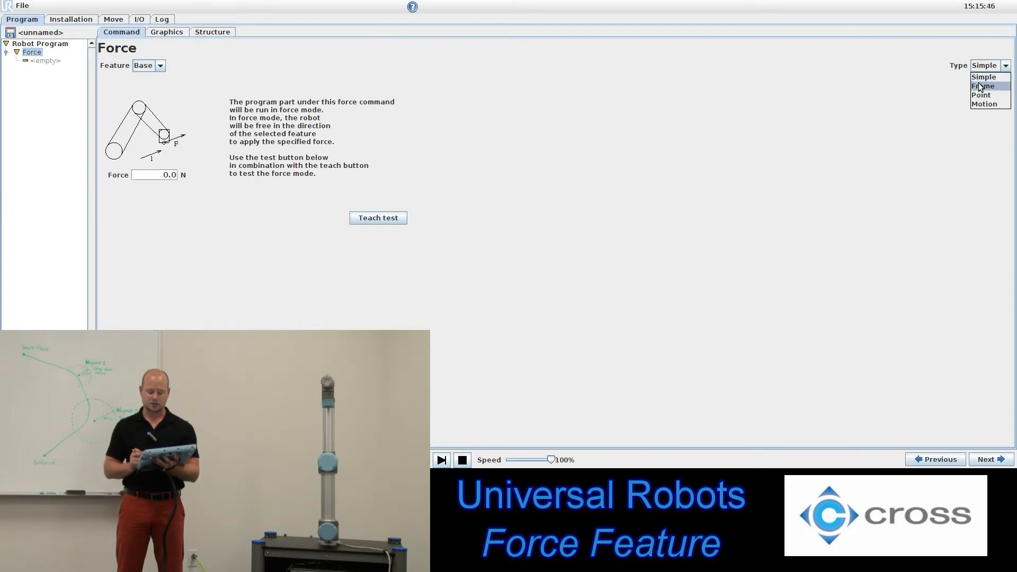
pyautogui.click(985, 76)
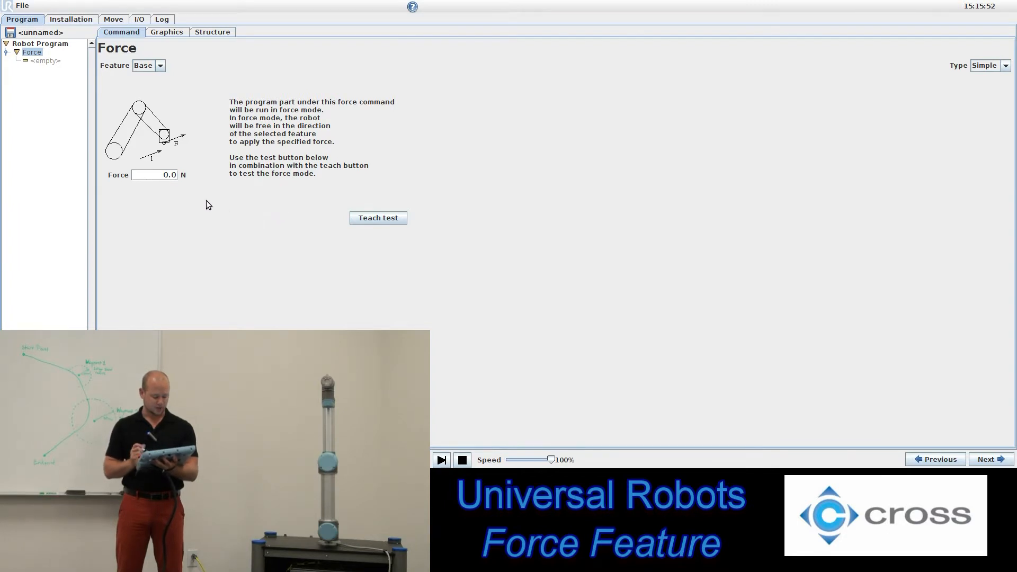
pyautogui.click(153, 174)
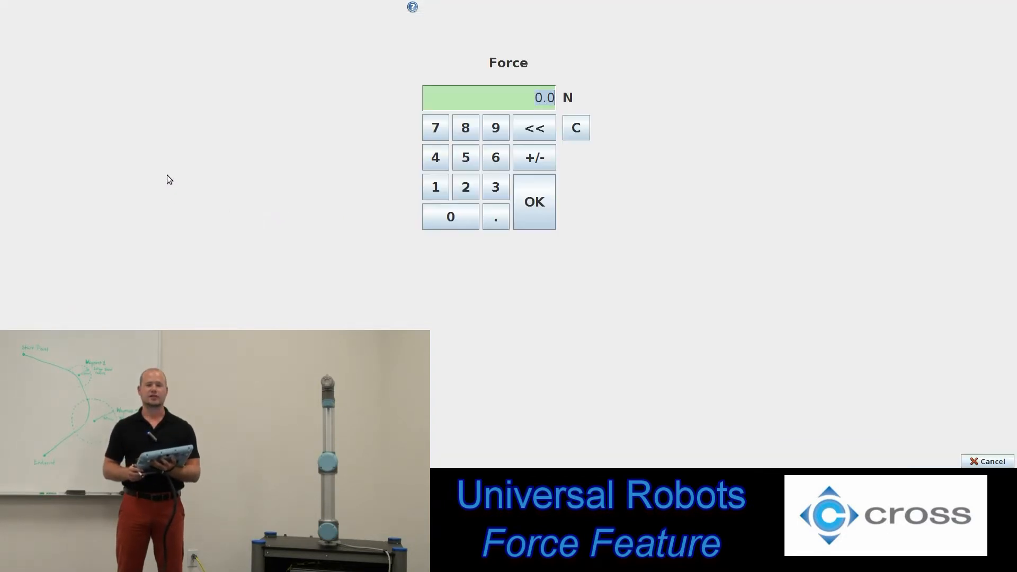
pyautogui.click(450, 216)
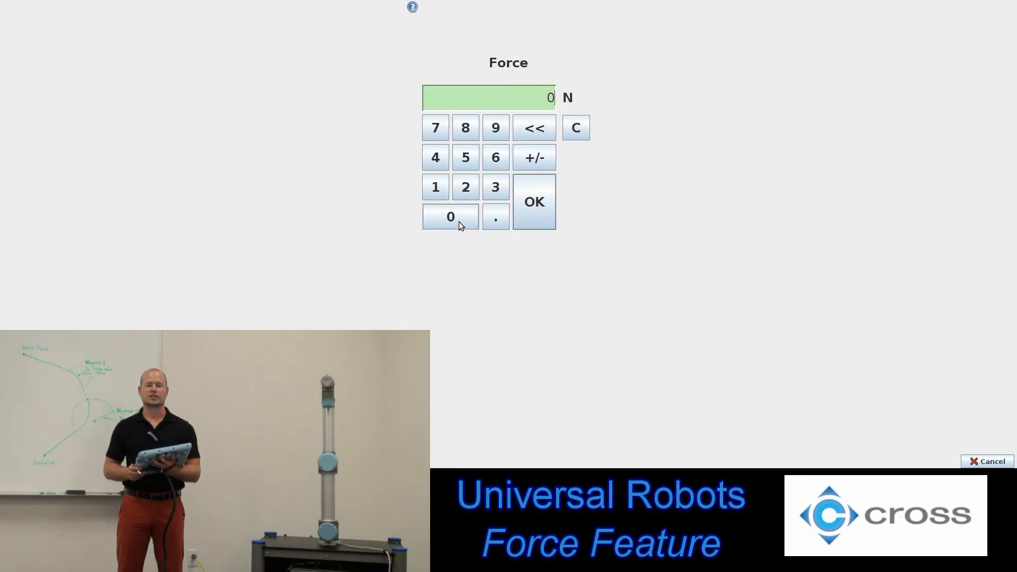
pyautogui.click(576, 127)
pyautogui.write('30')
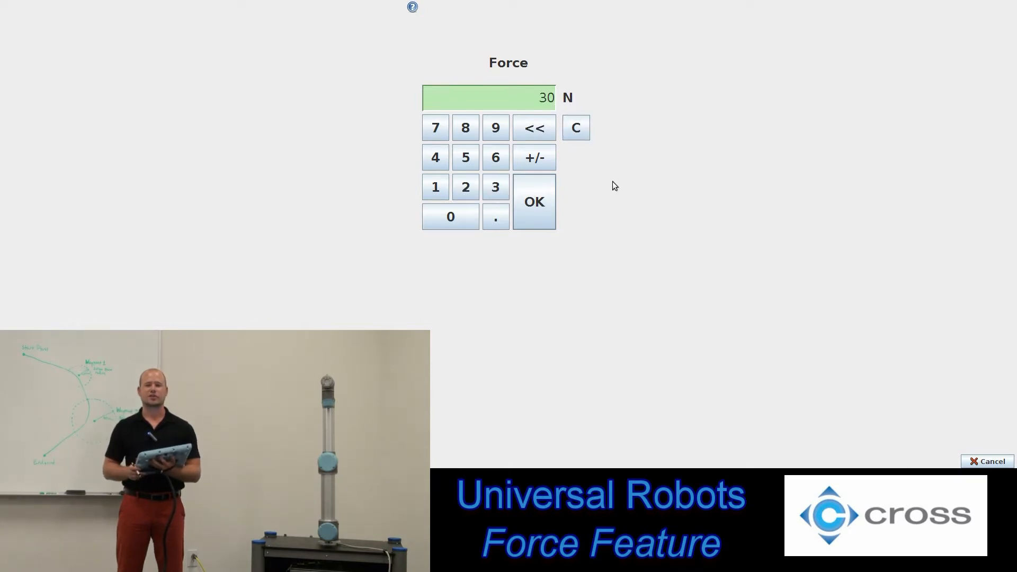
pyautogui.click(534, 157)
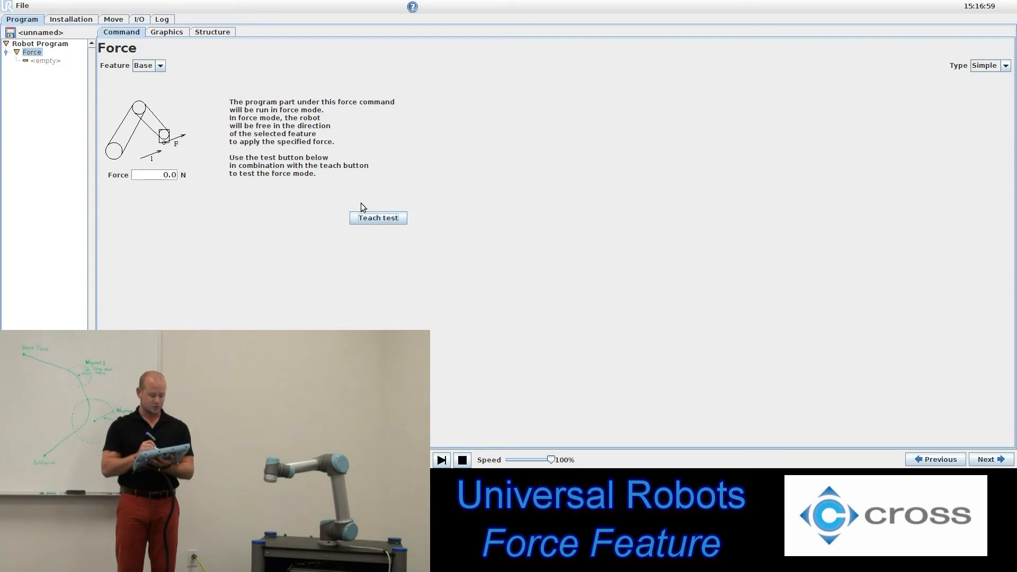
# Add a MoveJ with a waypoint under the Force node, then return to the Force settings
pyautogui.click(44, 61)
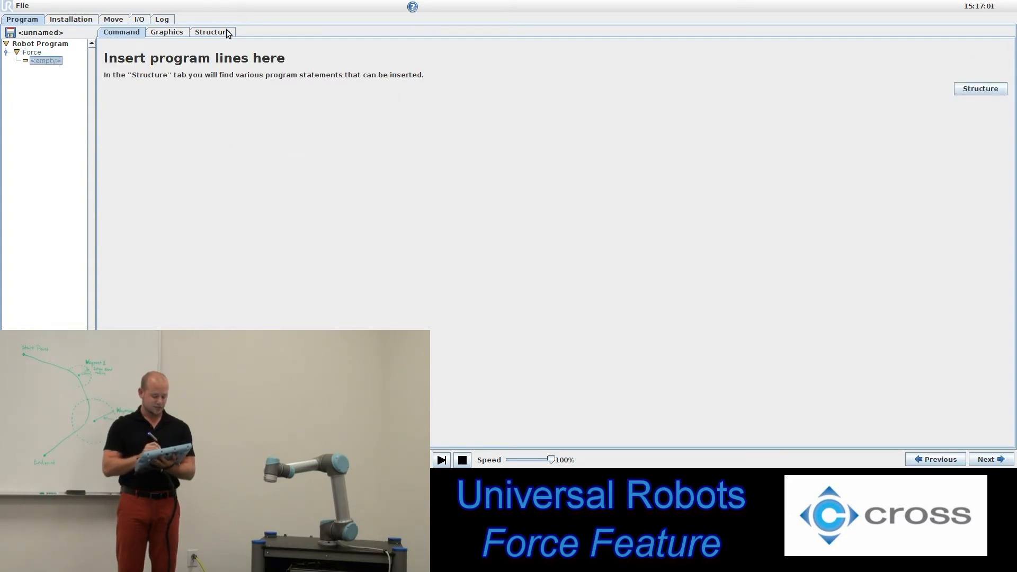
pyautogui.click(212, 32)
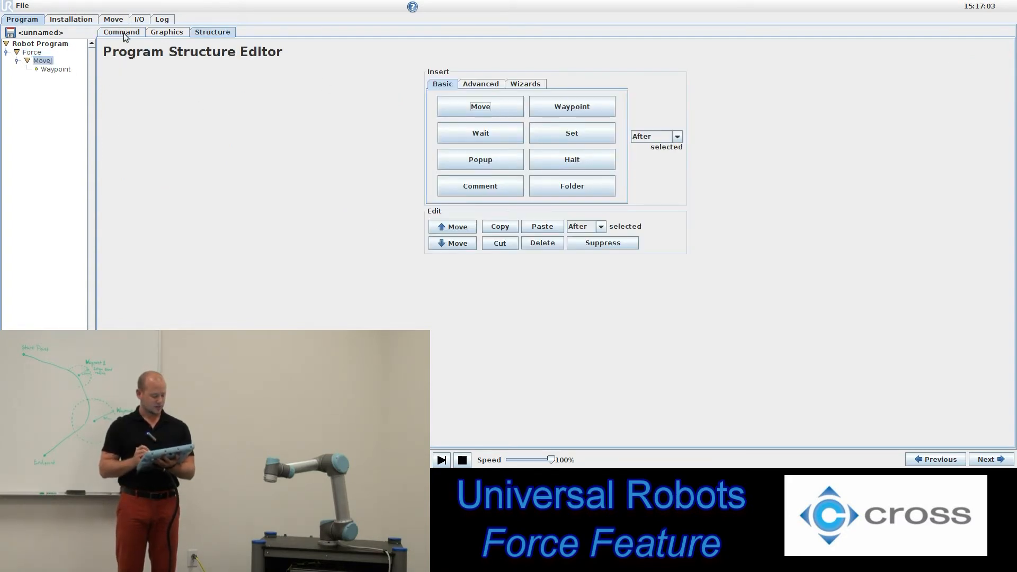
pyautogui.click(55, 69)
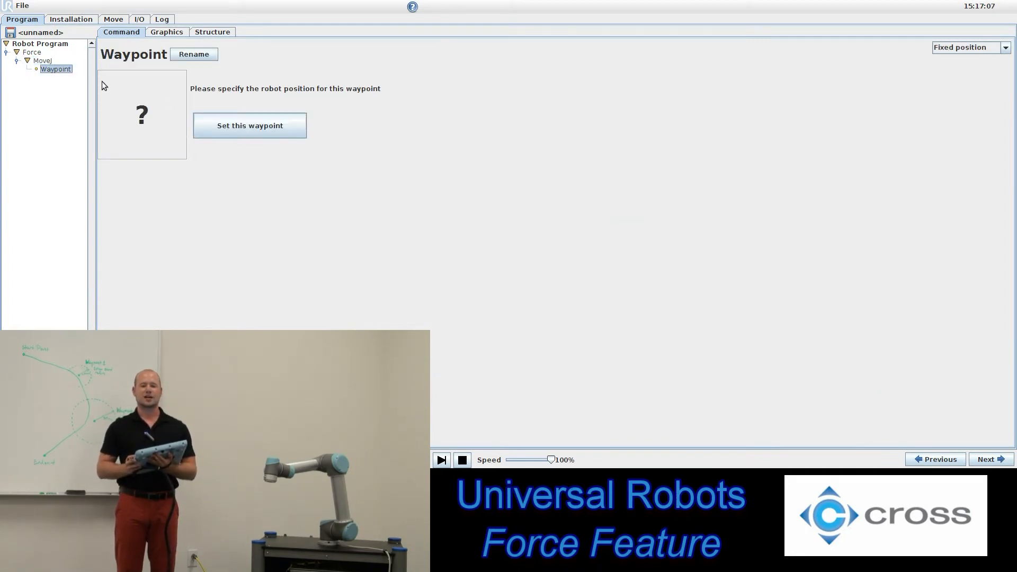
pyautogui.click(27, 68)
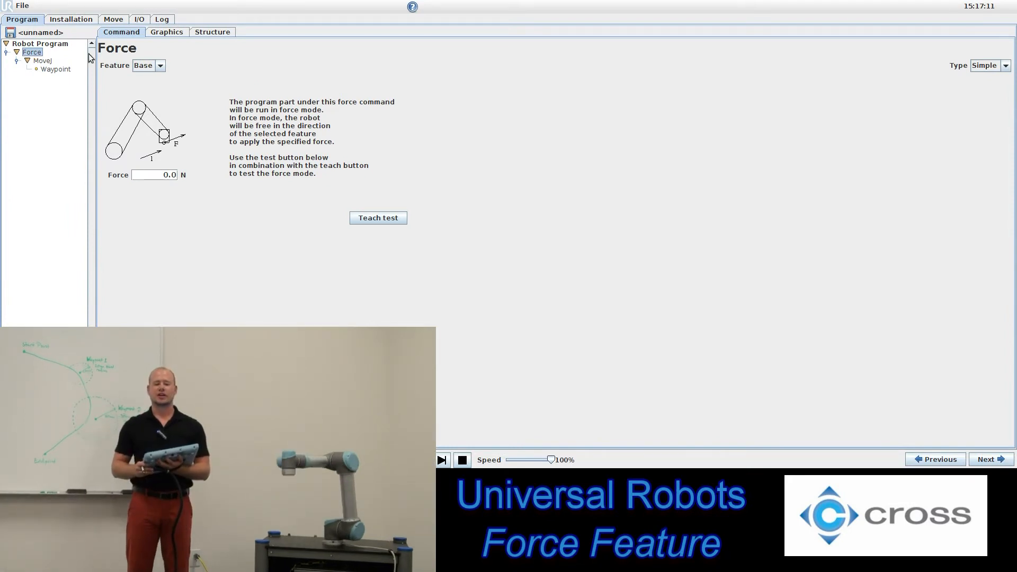
pyautogui.moveTo(850, 120)
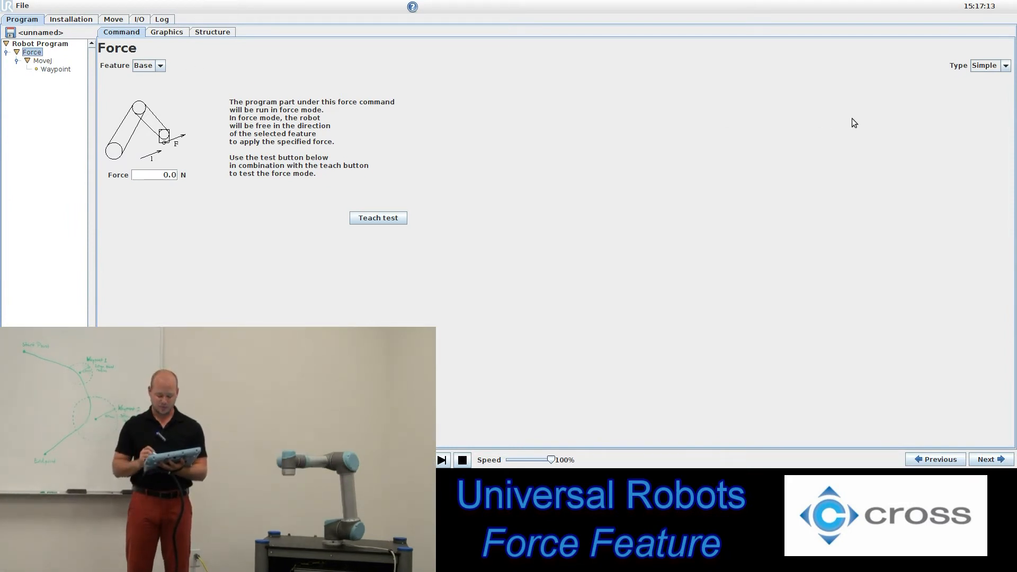
pyautogui.moveTo(939, 104)
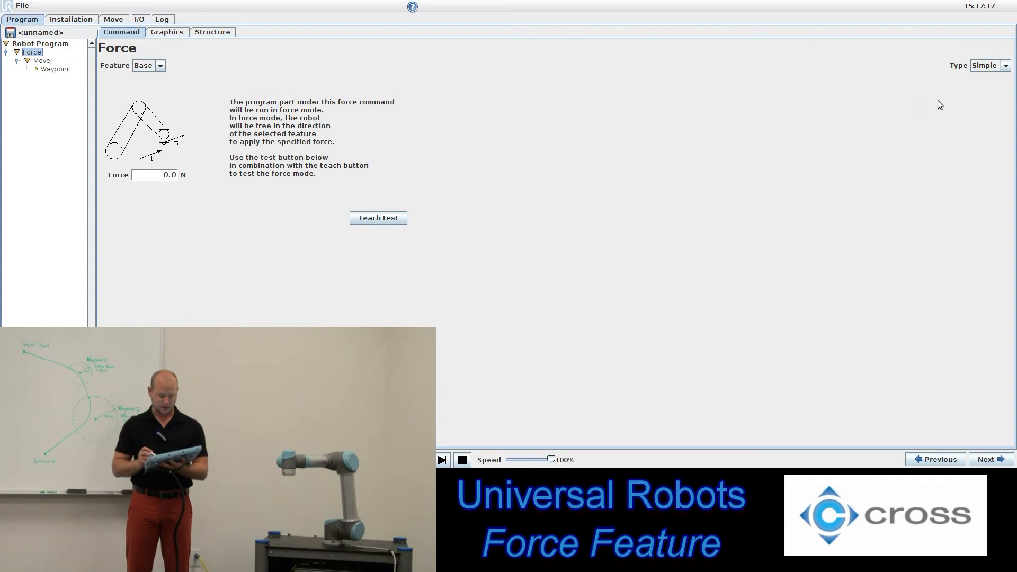
# Switch the Force type to Frame, uncheck RZ compliance and make Y compliant
pyautogui.click(1006, 66)
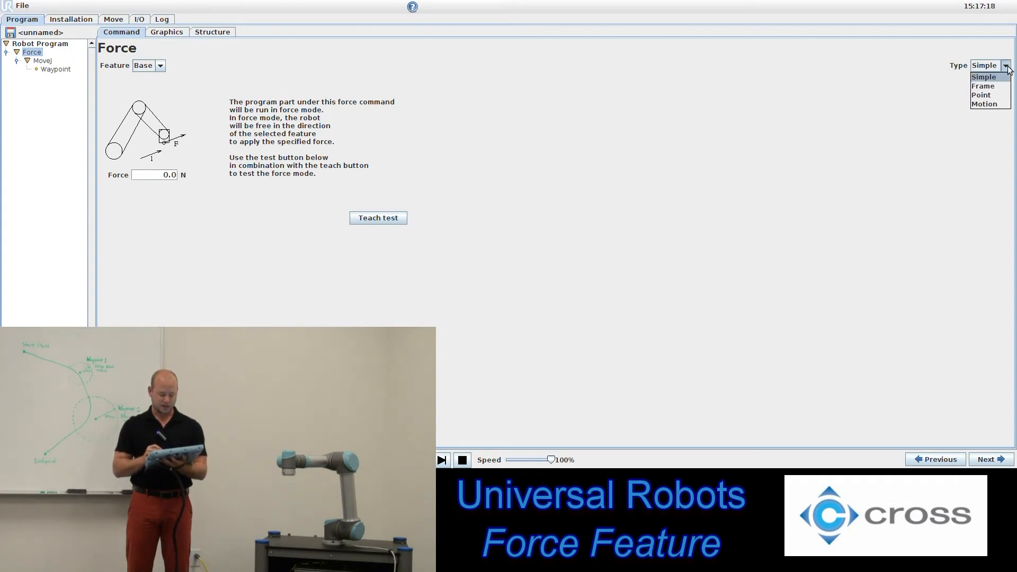
pyautogui.click(984, 86)
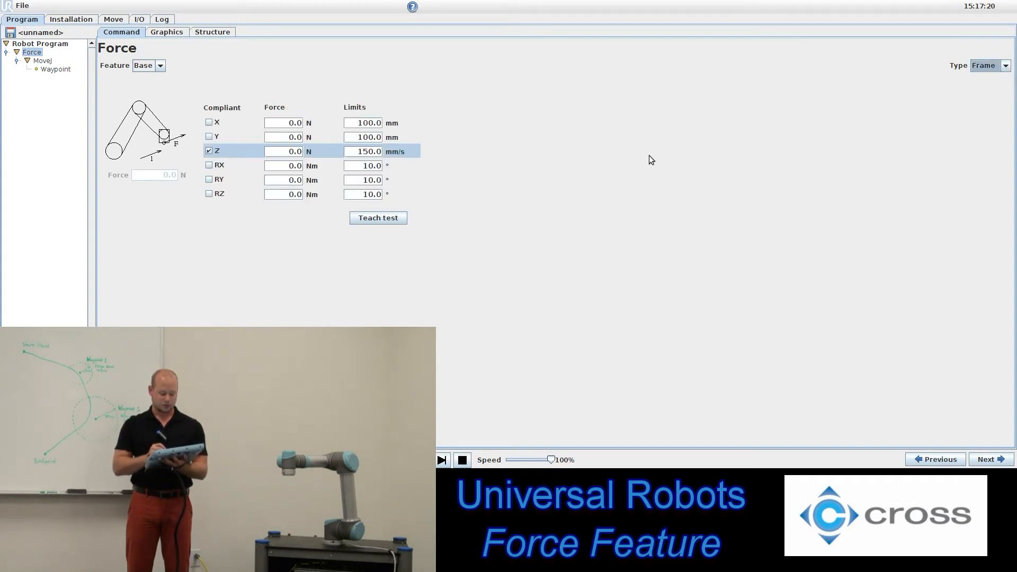
pyautogui.moveTo(551, 200)
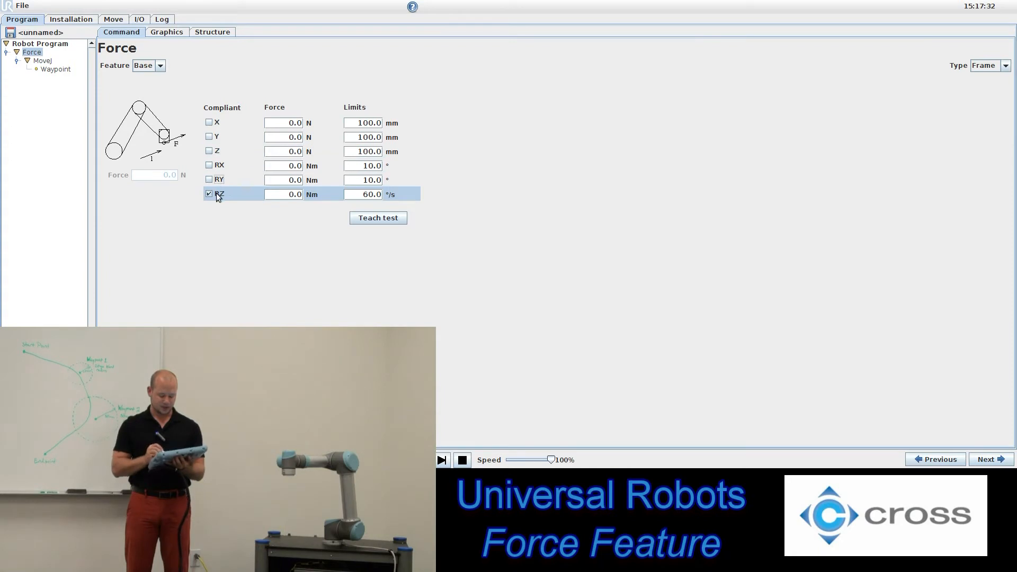
pyautogui.click(209, 194)
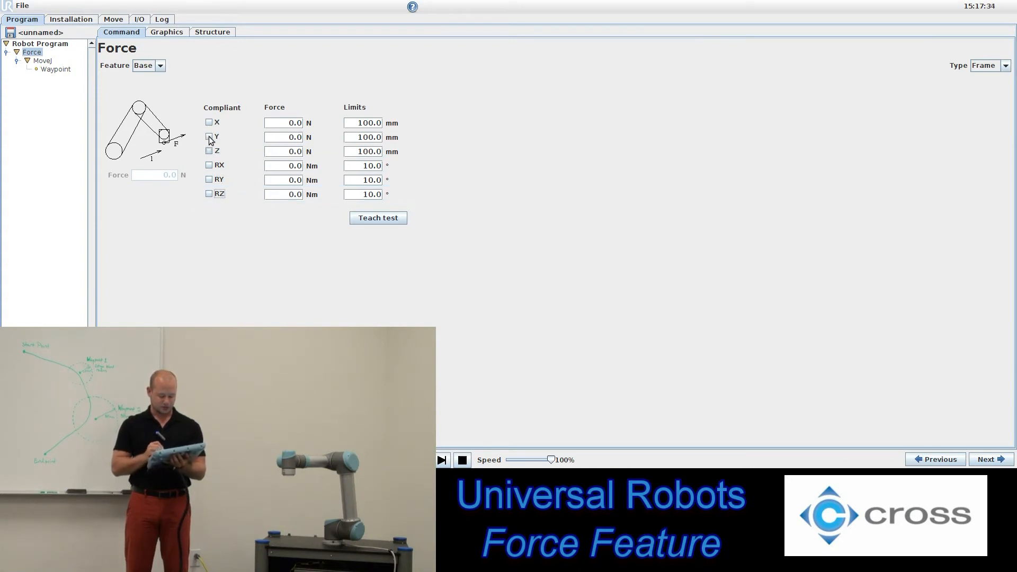
pyautogui.click(209, 136)
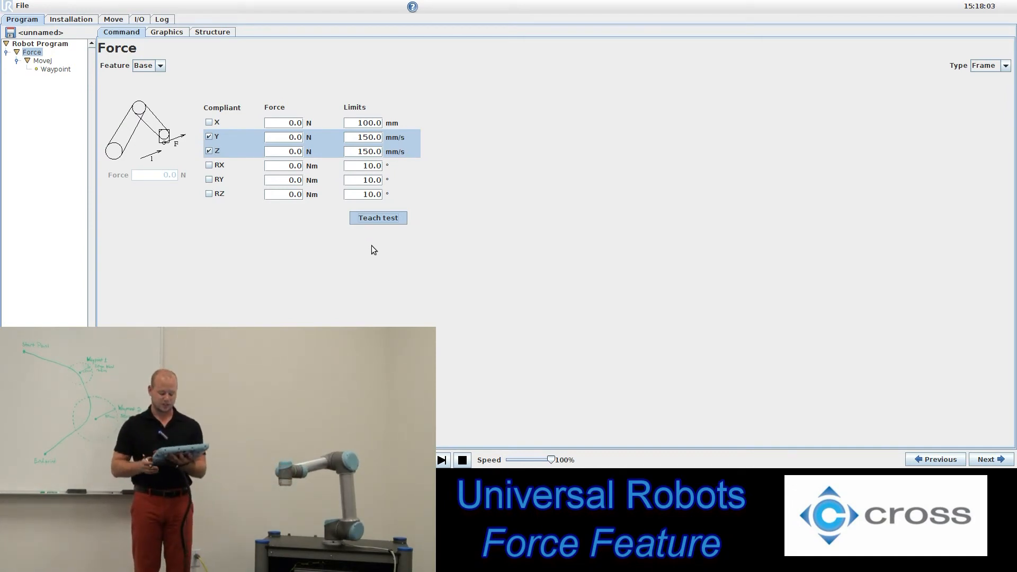
pyautogui.moveTo(369, 252)
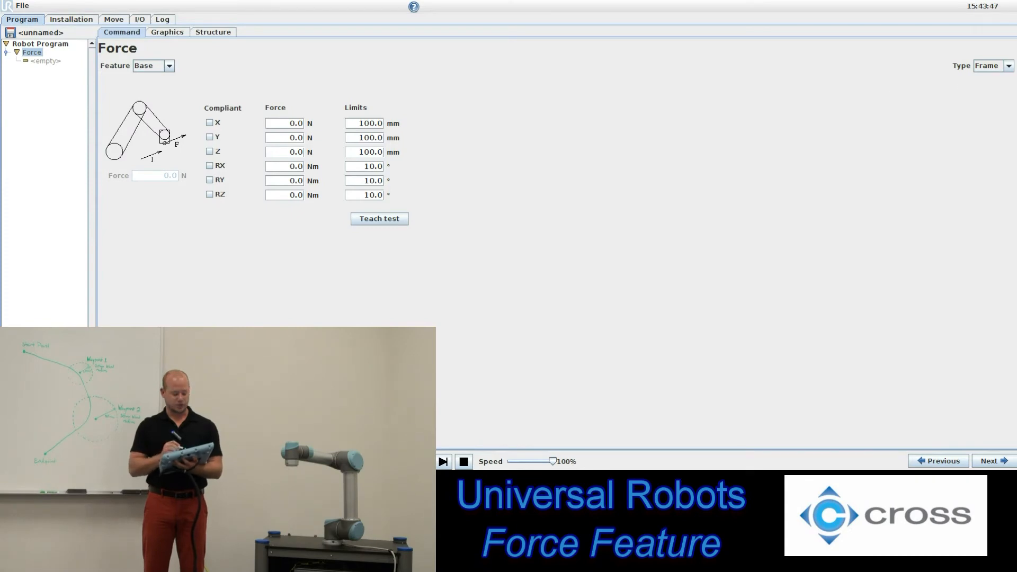
# Set the Force type to Point, referenced to feature Point_1
pyautogui.click(998, 66)
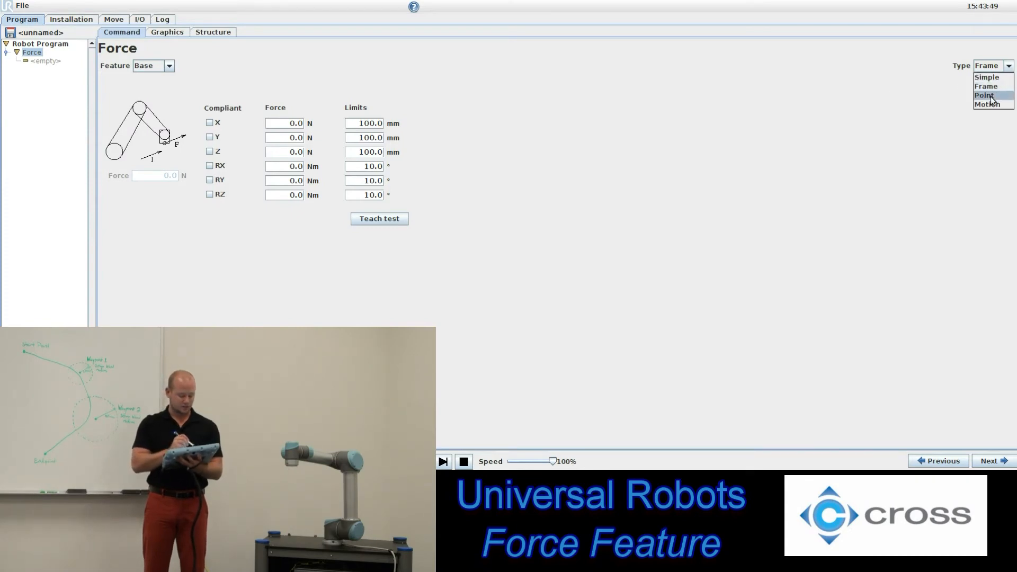
pyautogui.click(983, 95)
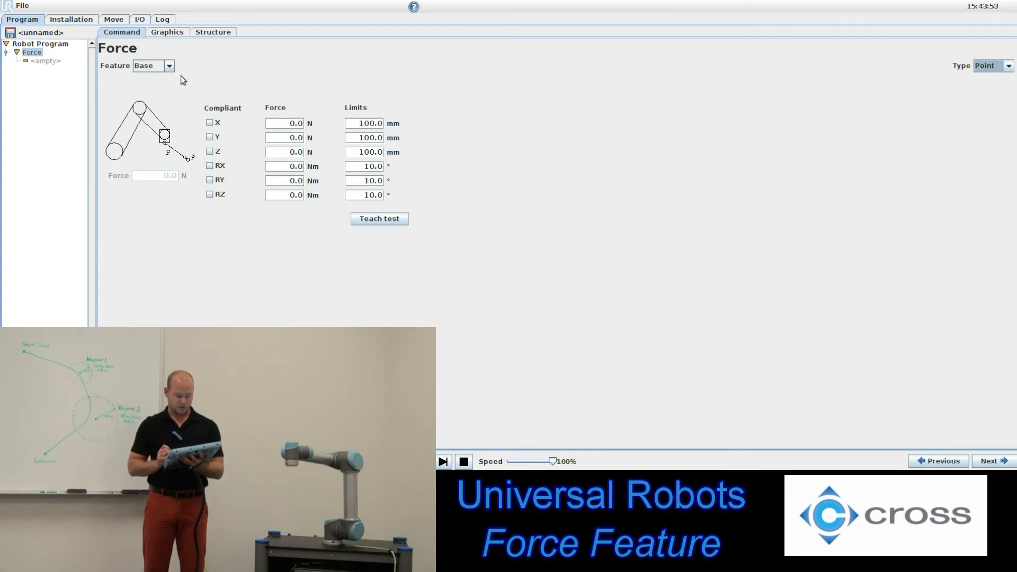
pyautogui.click(169, 66)
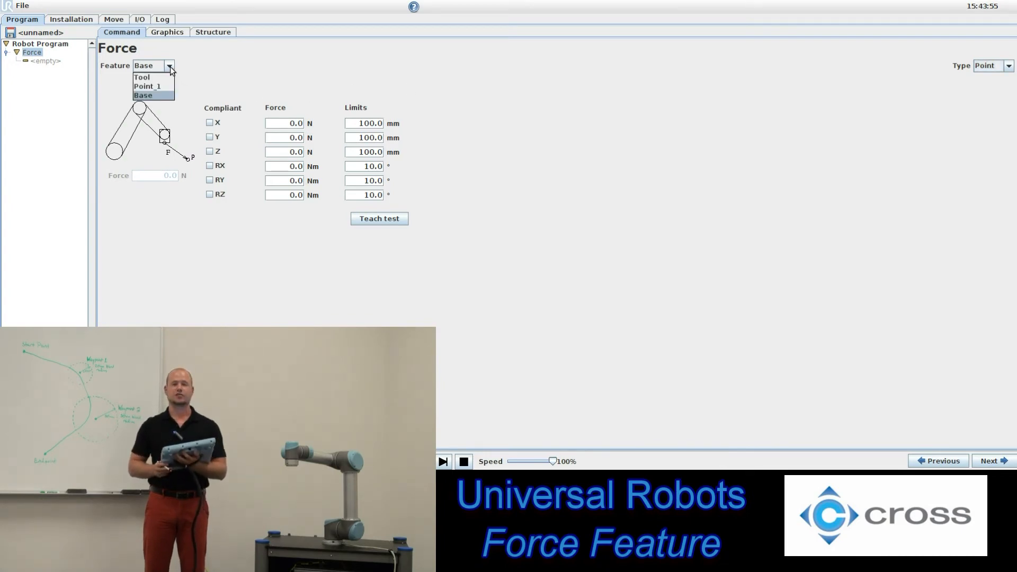
pyautogui.click(146, 87)
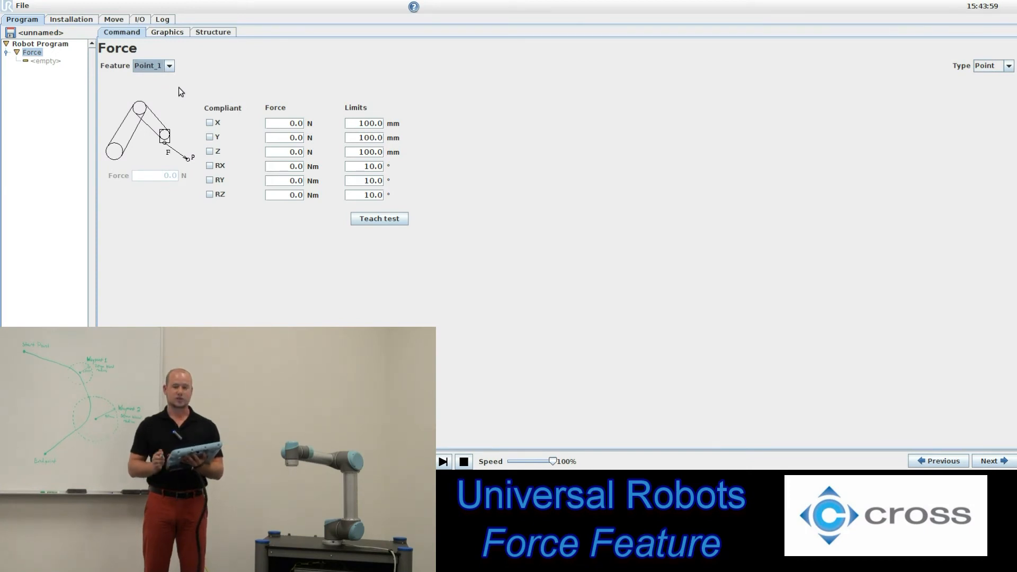
pyautogui.moveTo(199, 82)
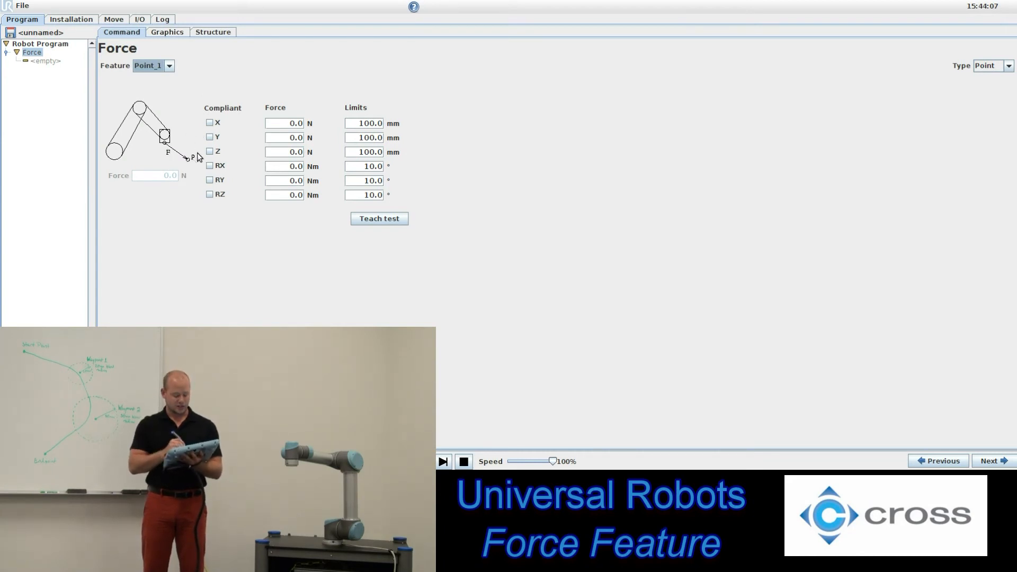
pyautogui.moveTo(199, 229)
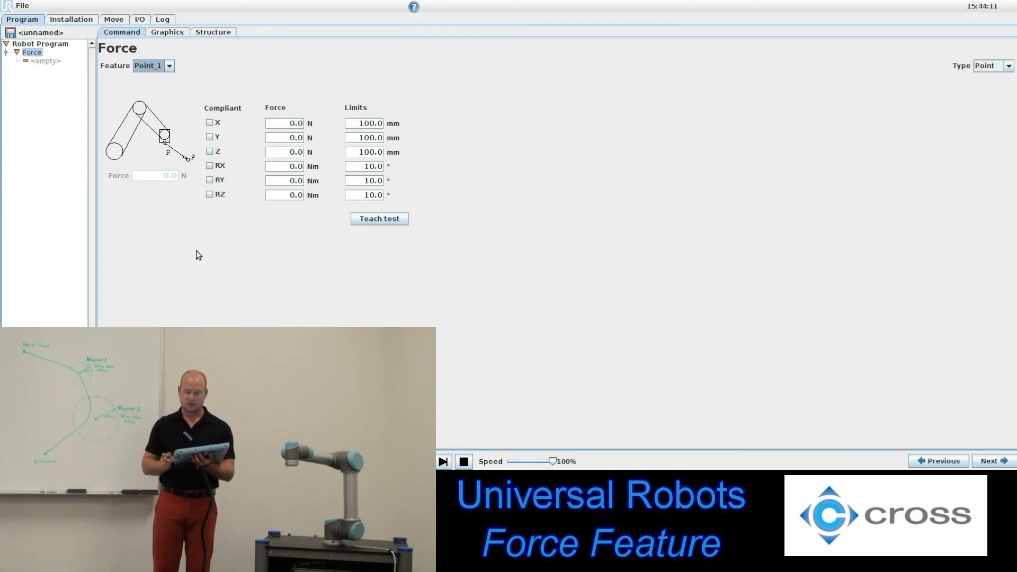
pyautogui.moveTo(246, 240)
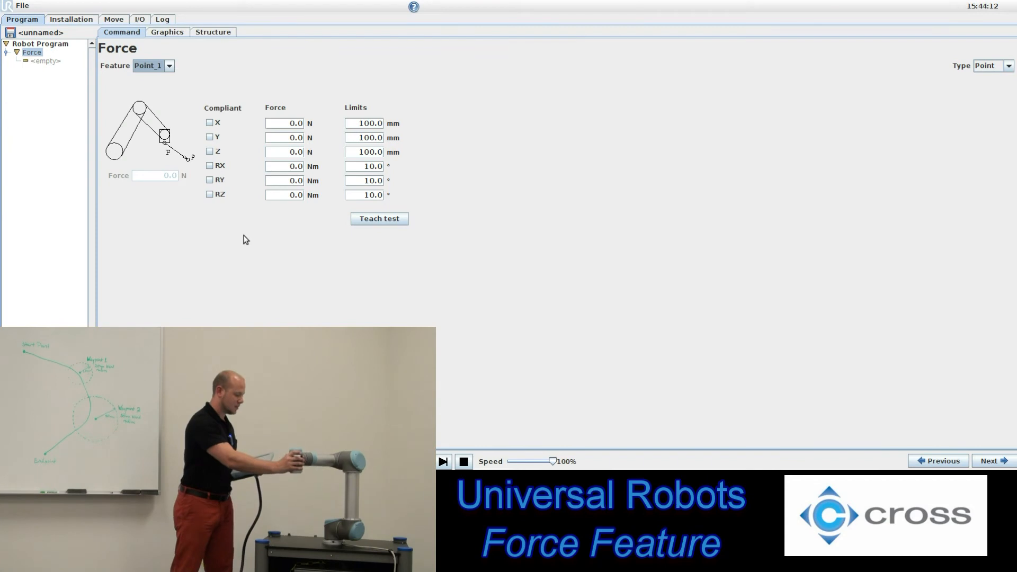
# Make the Point_1 force compliant along the Z axis
pyautogui.click(209, 152)
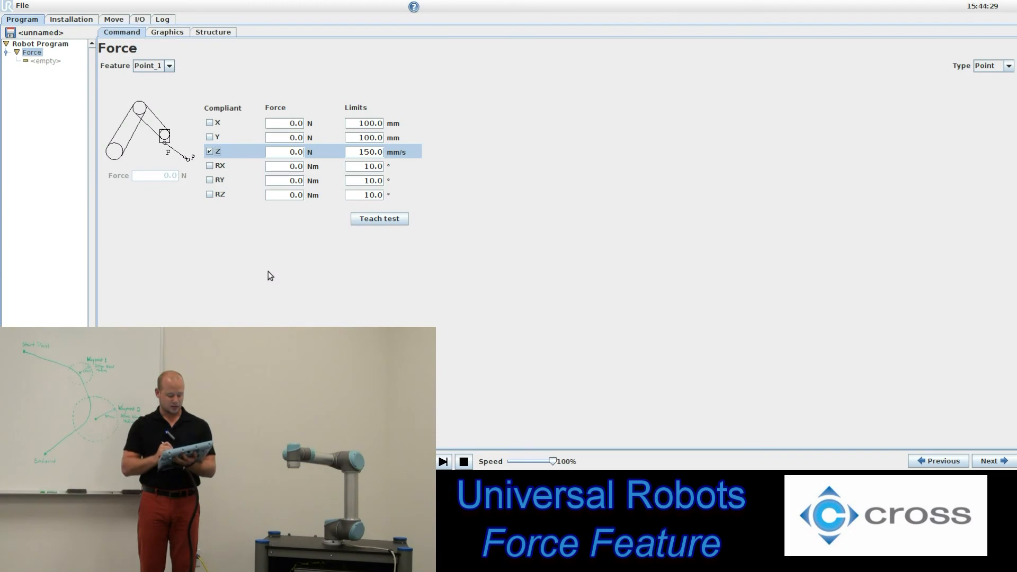
pyautogui.moveTo(258, 265)
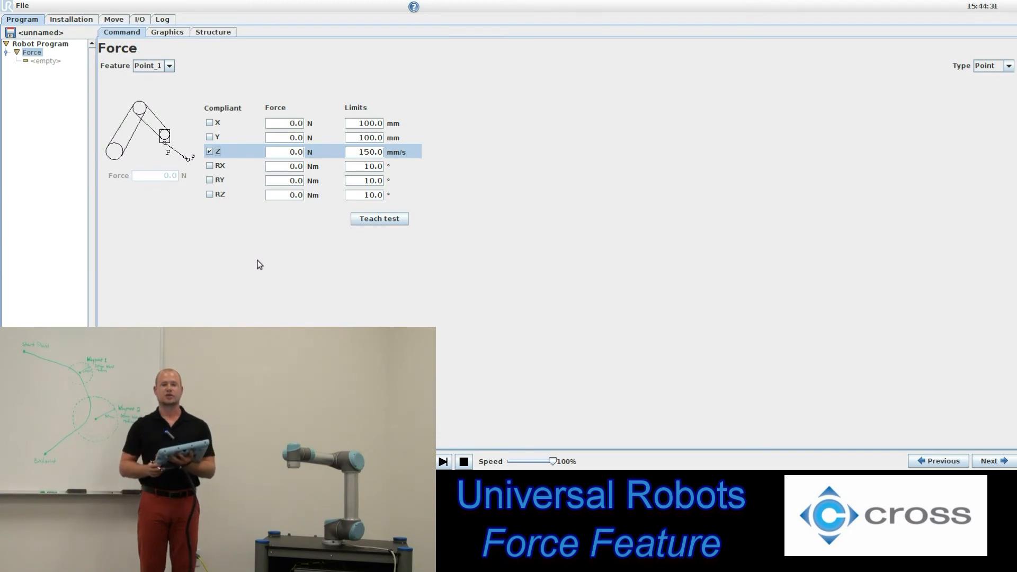